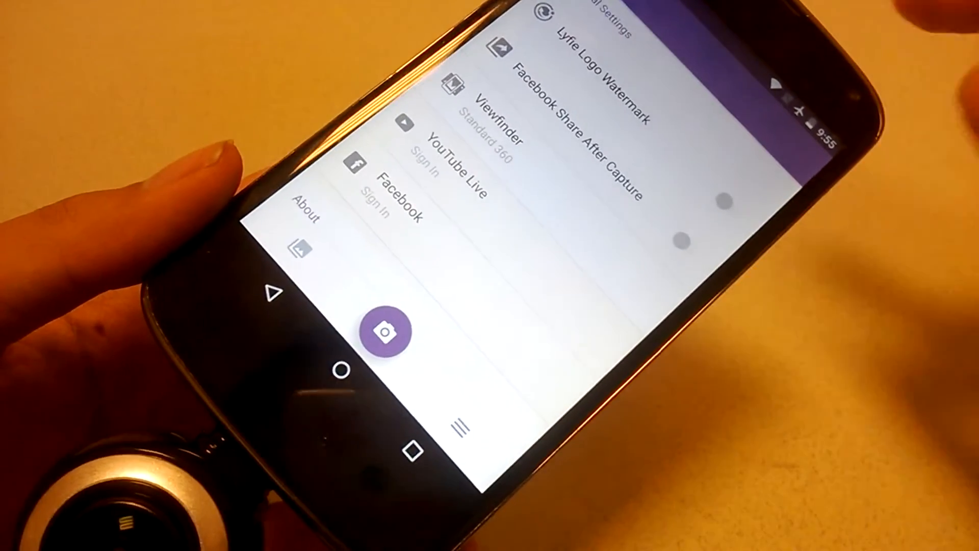
scroll(down, 3)
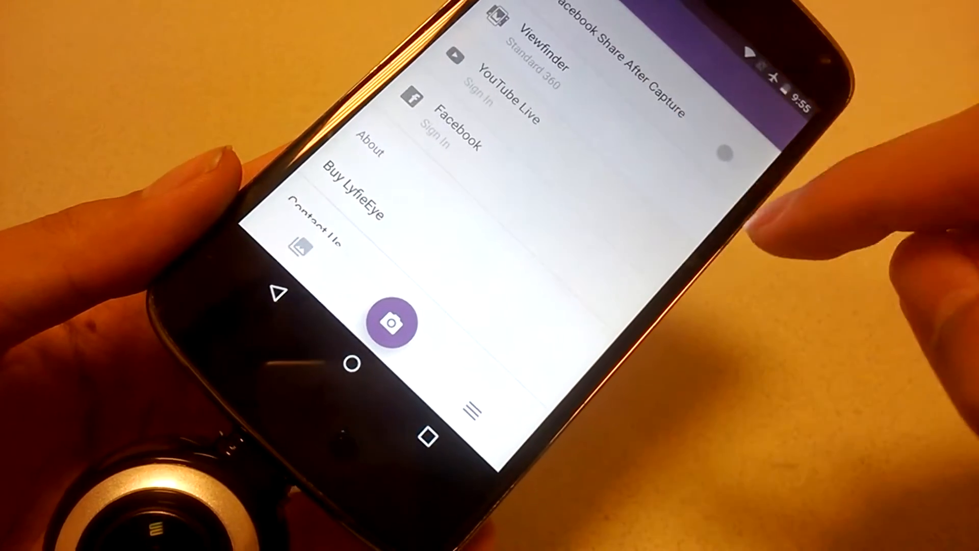